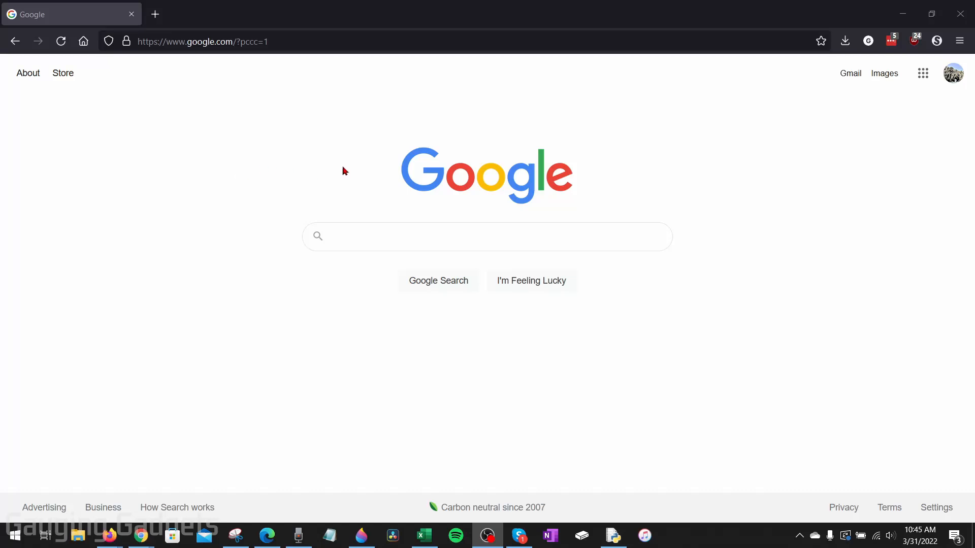
{"action": "mouse_move", "coordinate": [697, 225]}
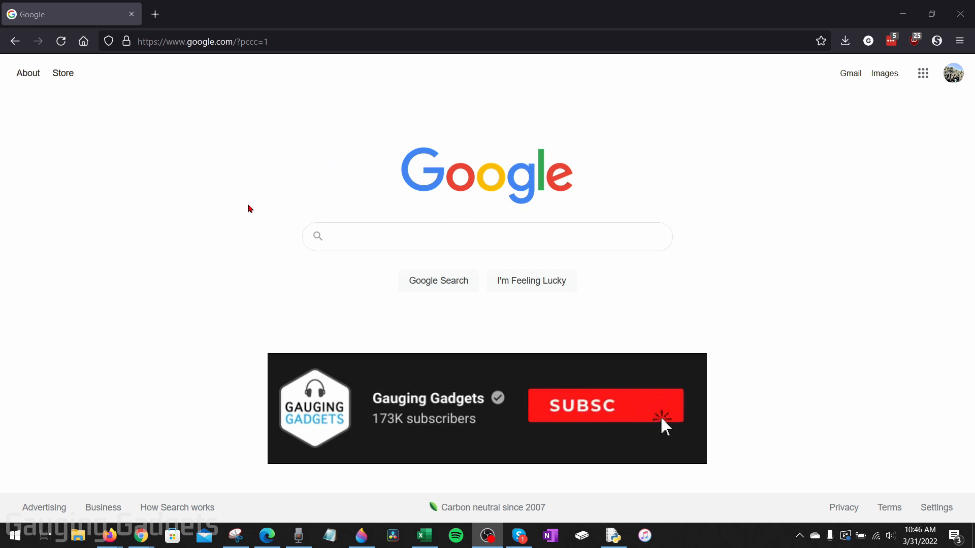
{"action": "mouse_move", "coordinate": [641, 200]}
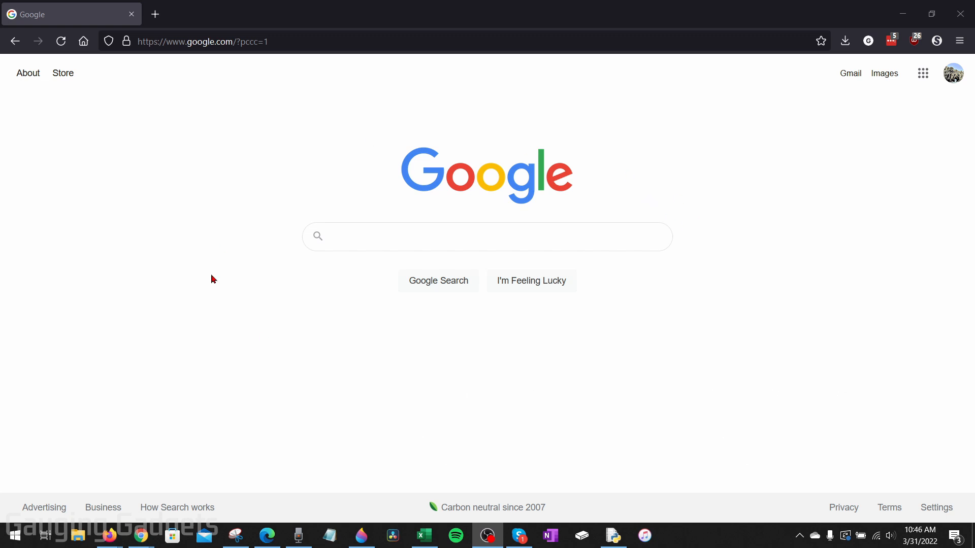
{"action": "mouse_move", "coordinate": [364, 169]}
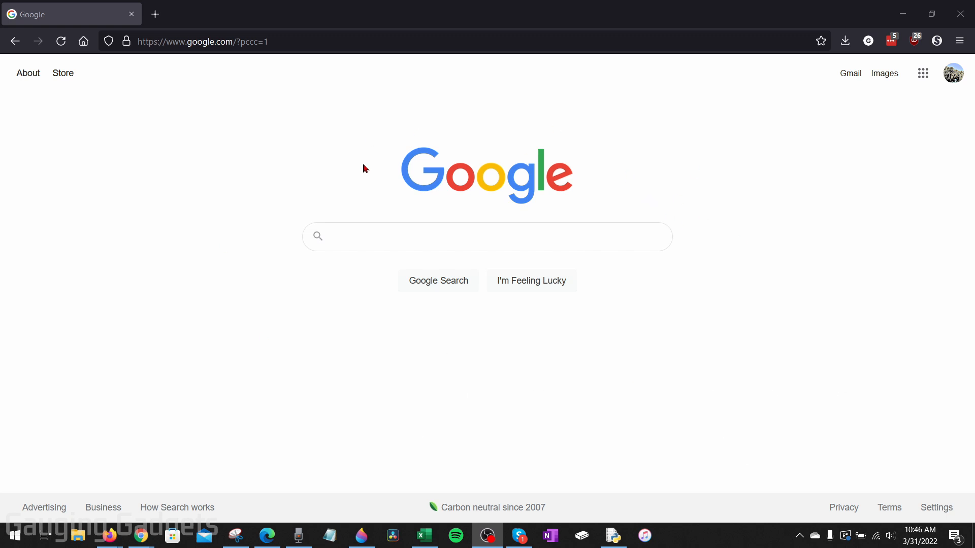
{"action": "mouse_move", "coordinate": [355, 169]}
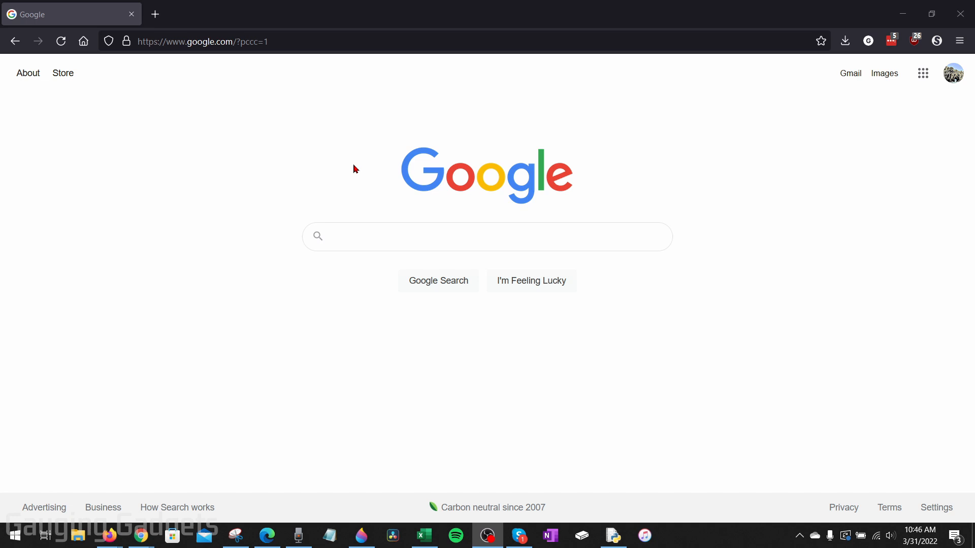
{"action": "mouse_move", "coordinate": [360, 173]}
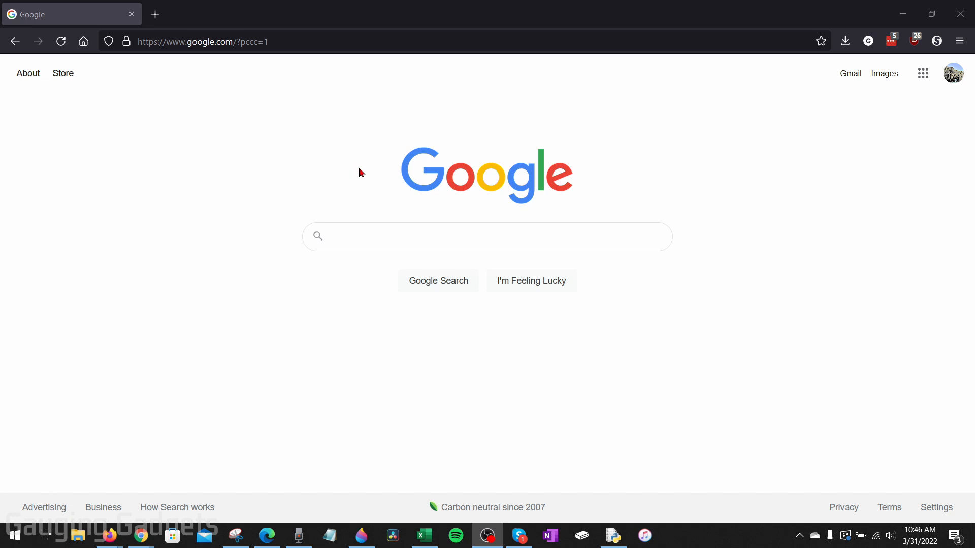
{"action": "mouse_move", "coordinate": [351, 167]}
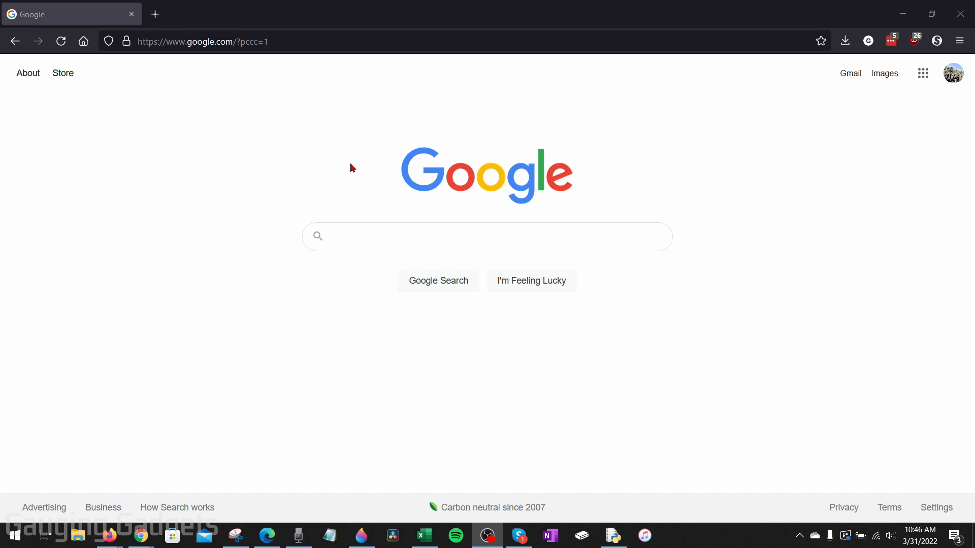
{"action": "mouse_move", "coordinate": [343, 167]}
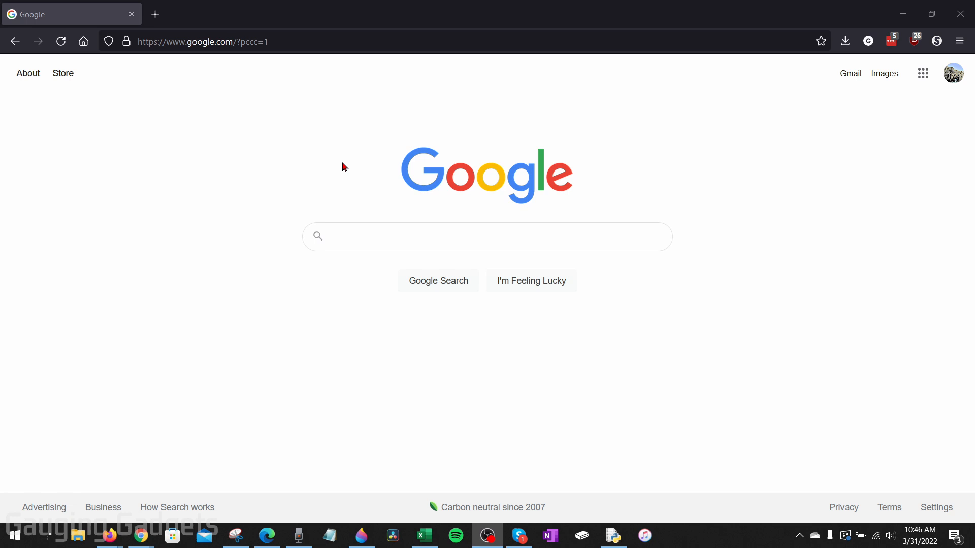
{"action": "mouse_move", "coordinate": [572, 146]}
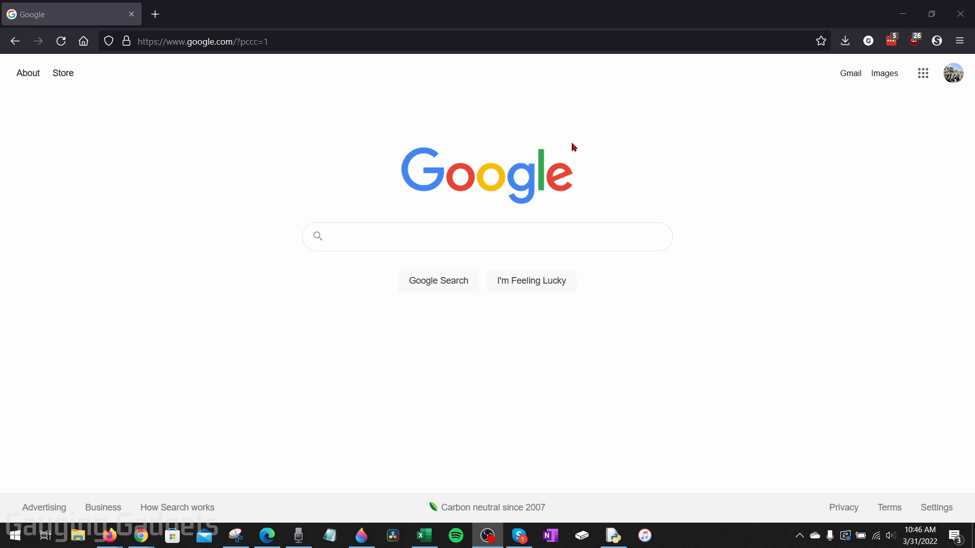
{"action": "mouse_move", "coordinate": [617, 162]}
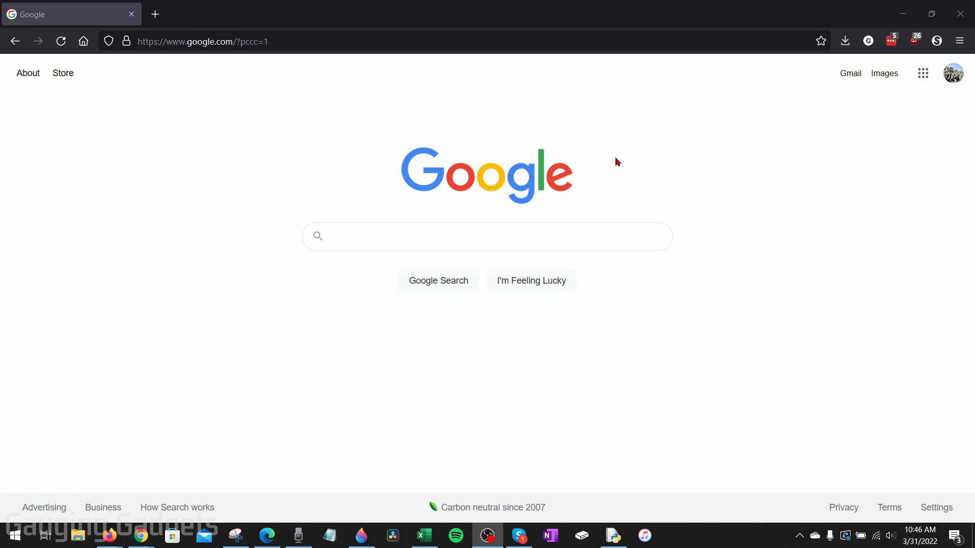
{"action": "mouse_move", "coordinate": [600, 158]}
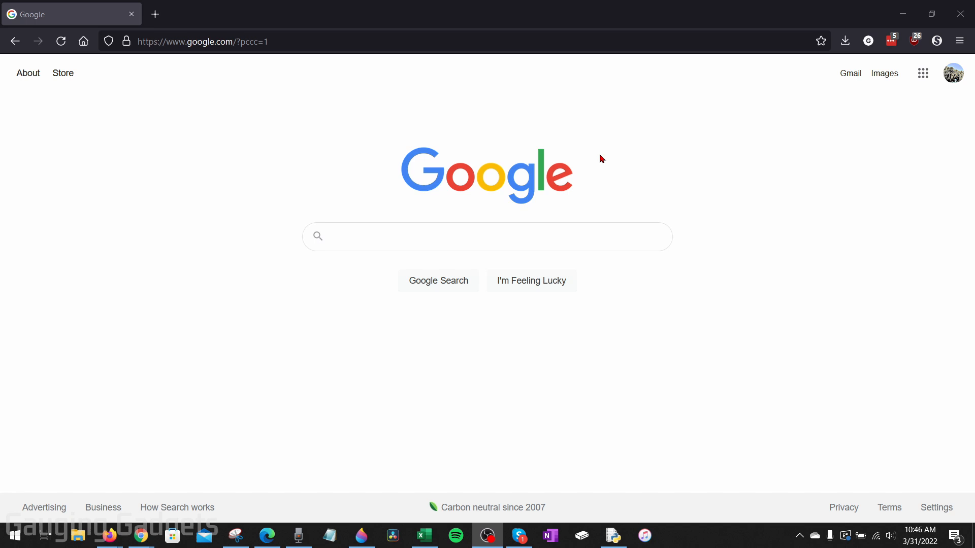
{"action": "mouse_move", "coordinate": [242, 105]}
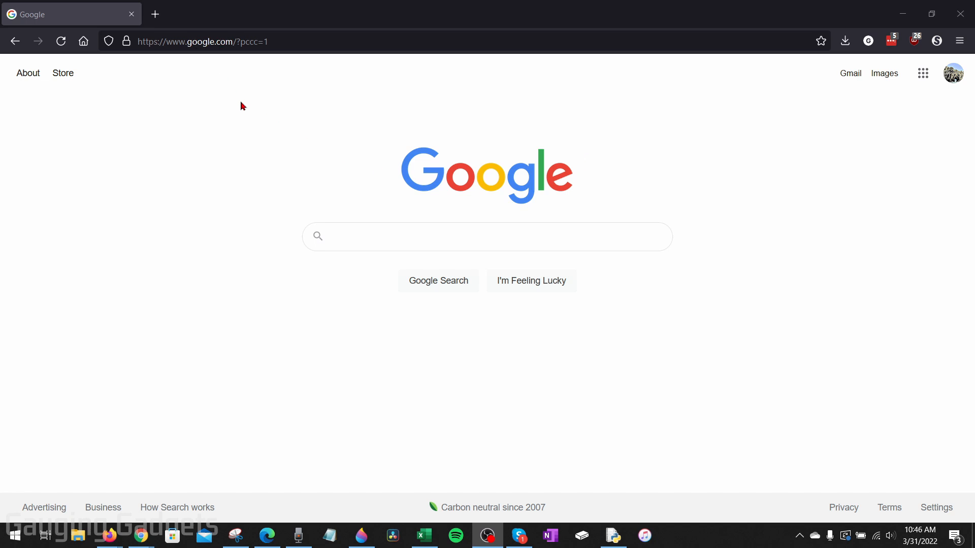
{"action": "mouse_move", "coordinate": [952, 73]}
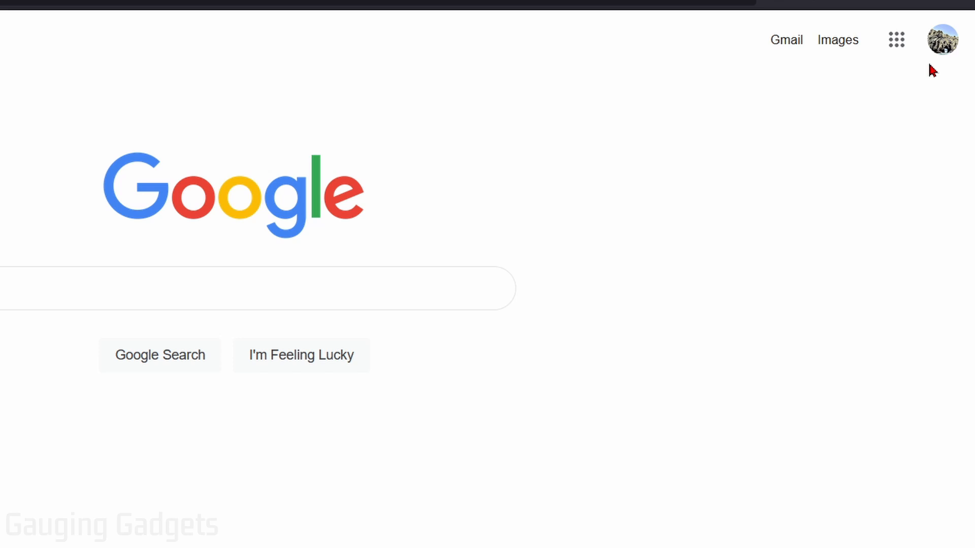
Step: Go from the Google home page to the Google Account home overview via the account menu
{"action": "left_click", "coordinate": [941, 40]}
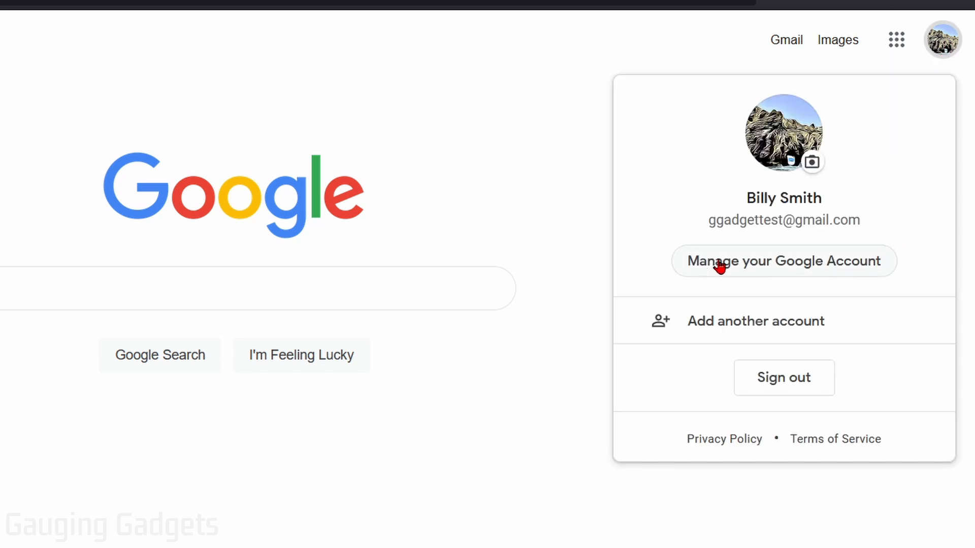
{"action": "mouse_move", "coordinate": [769, 264]}
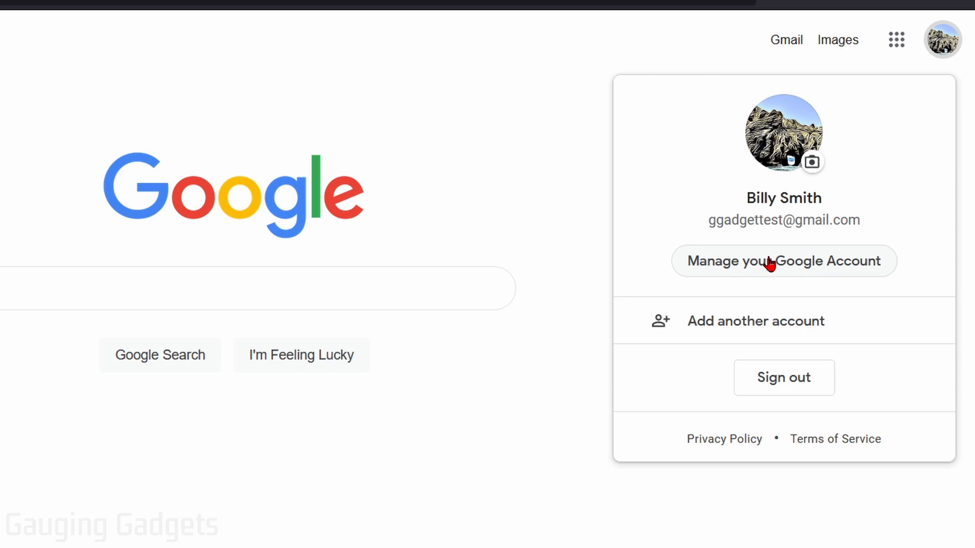
{"action": "left_click", "coordinate": [783, 261]}
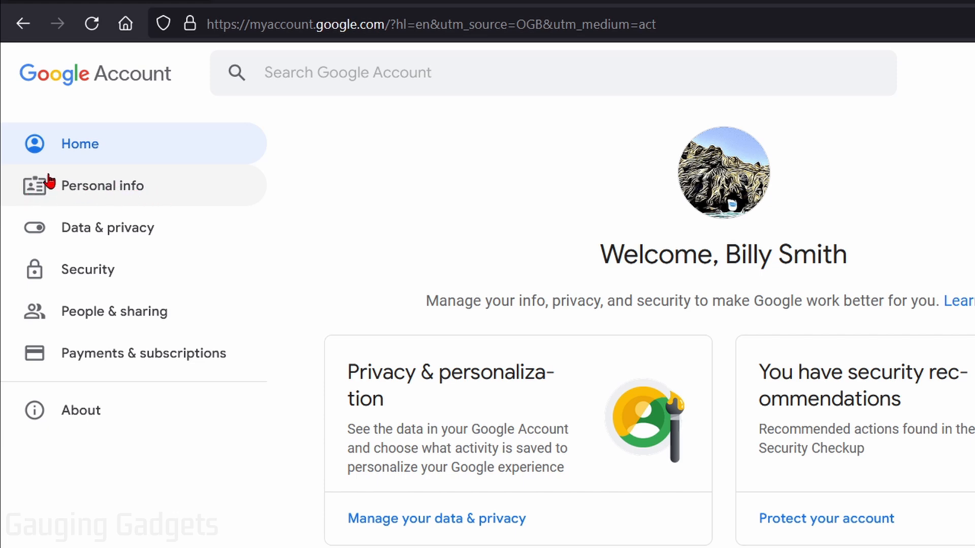
{"action": "mouse_move", "coordinate": [12, 187]}
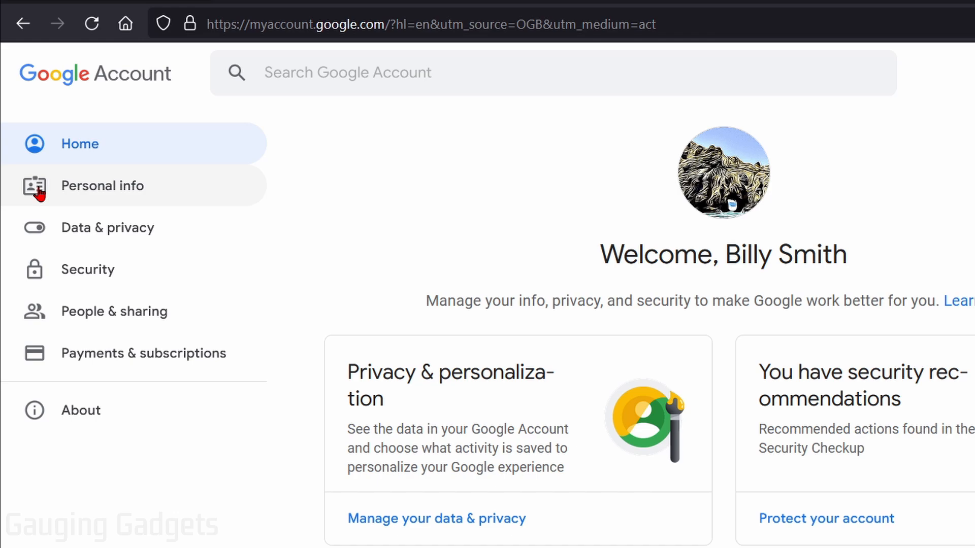
Step: Show the Personal info page scrolled down to General preferences for the web with Language
{"action": "left_click", "coordinate": [102, 185]}
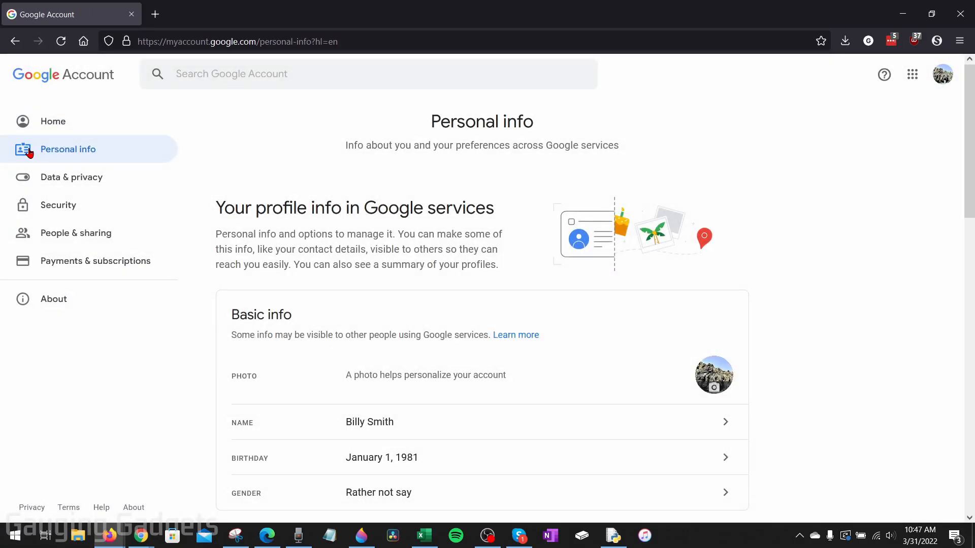
{"action": "scroll", "scroll_direction": "down", "scroll_amount": 3}
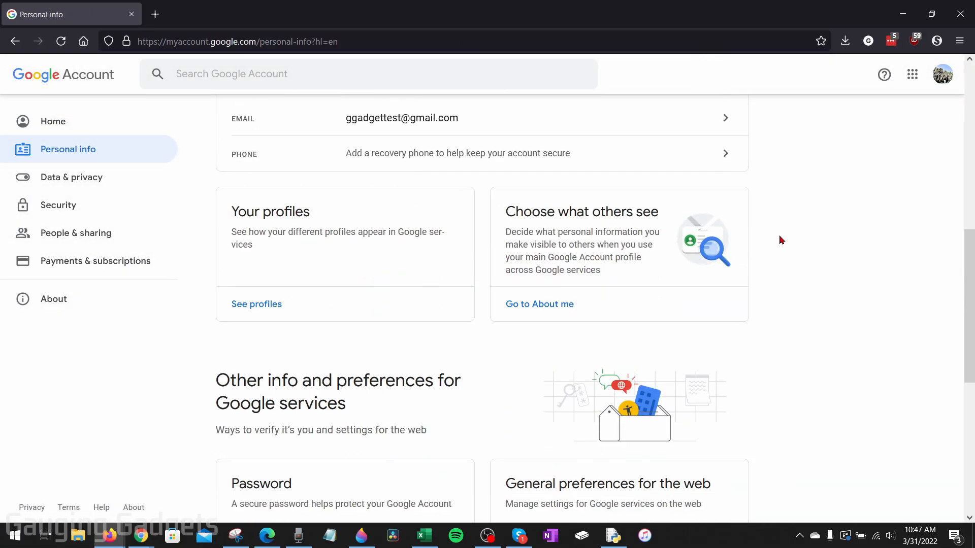
{"action": "scroll", "scroll_direction": "down", "scroll_amount": 3}
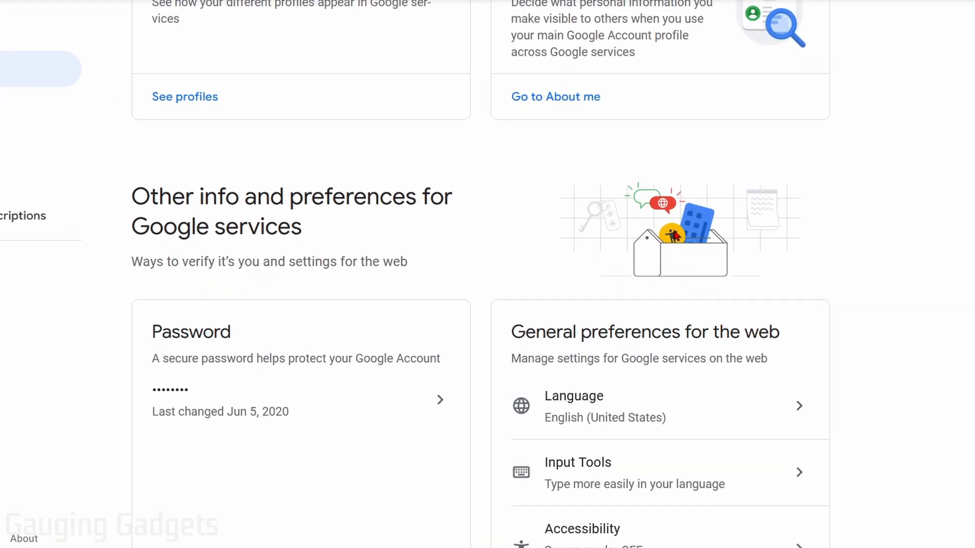
{"action": "mouse_move", "coordinate": [709, 229]}
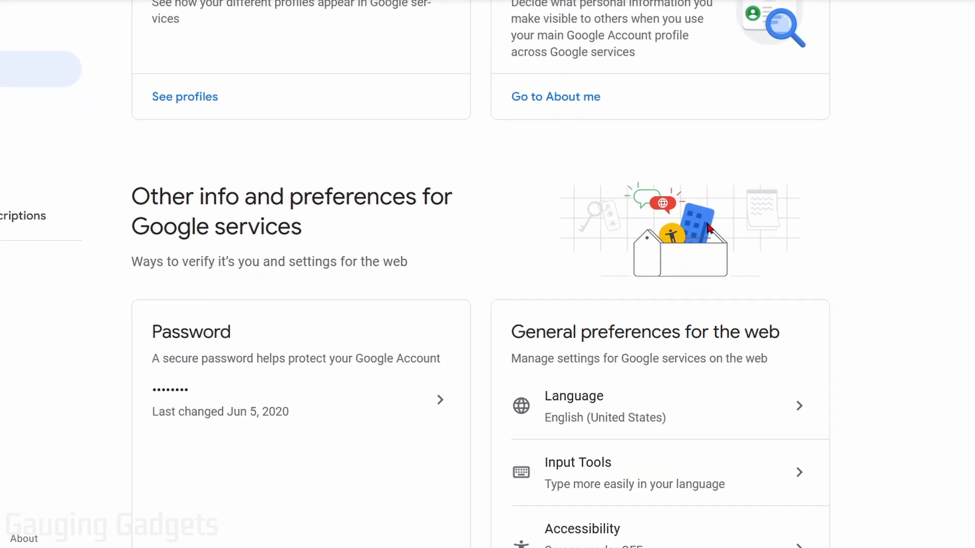
{"action": "scroll", "scroll_direction": "down", "scroll_amount": 3}
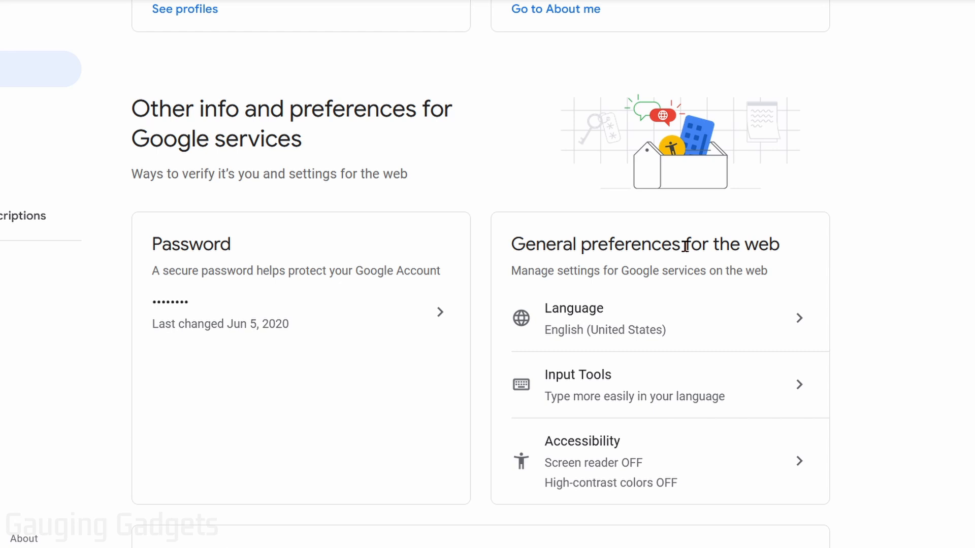
{"action": "mouse_move", "coordinate": [527, 323]}
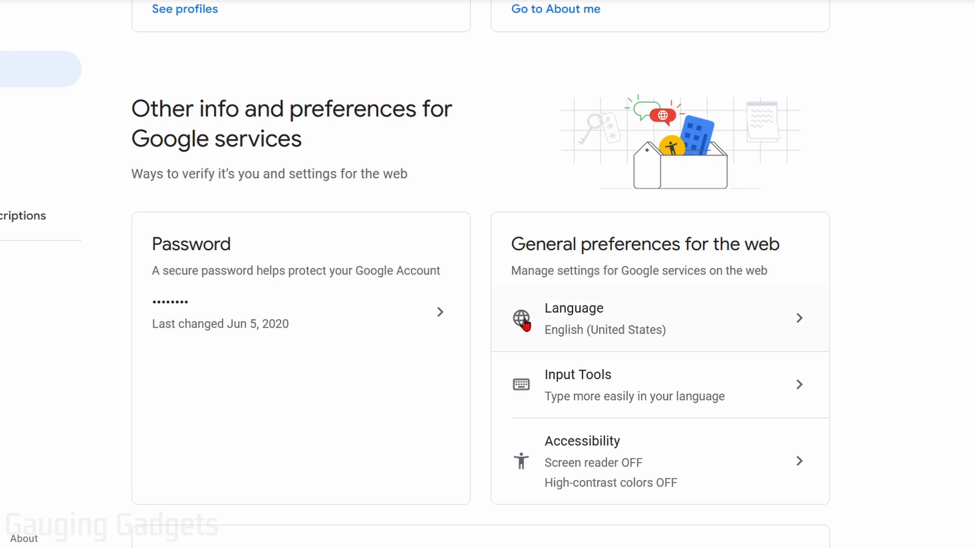
{"action": "mouse_move", "coordinate": [497, 322]}
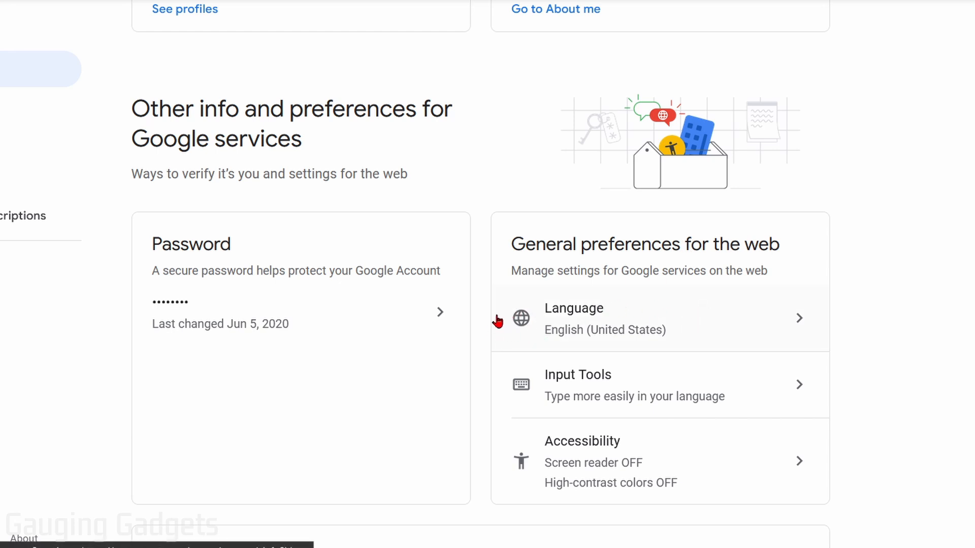
{"action": "mouse_move", "coordinate": [558, 340]}
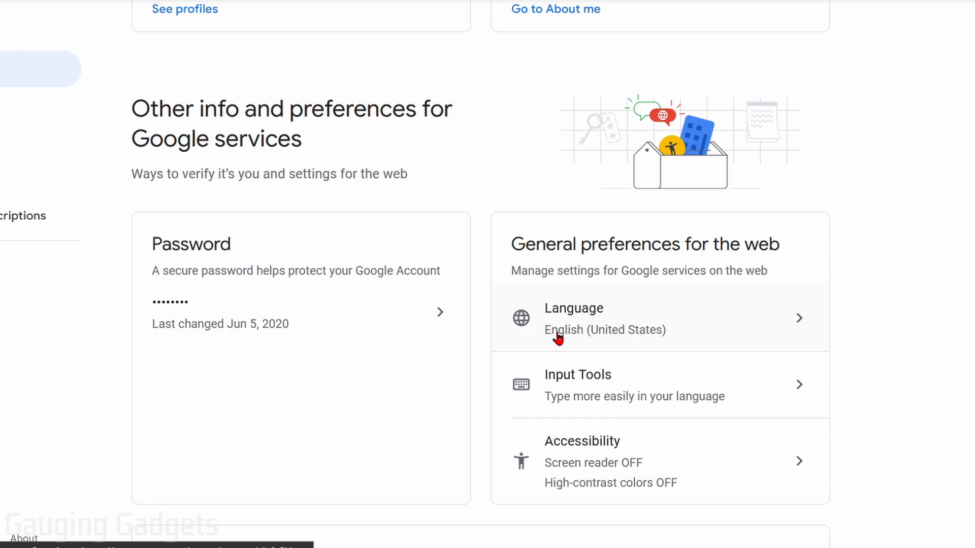
{"action": "mouse_move", "coordinate": [520, 316]}
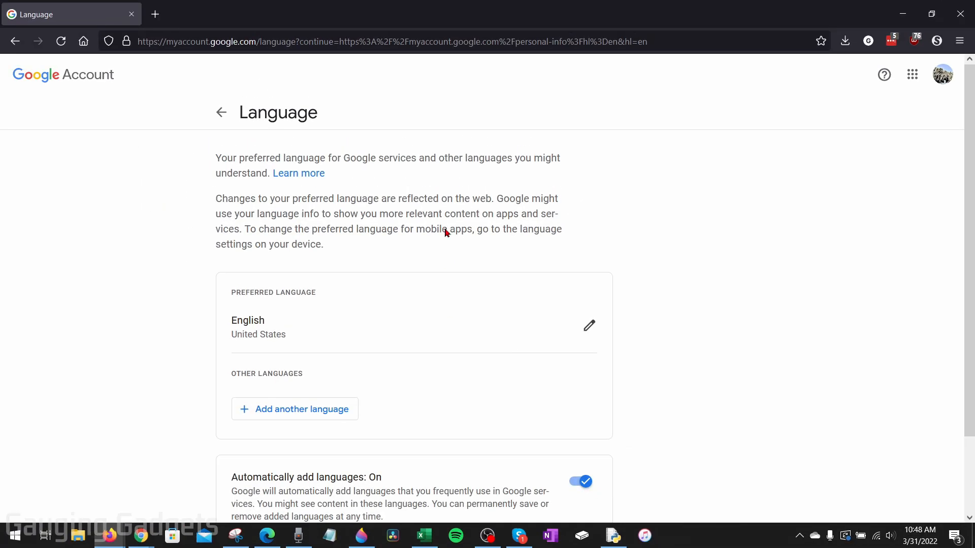
{"action": "mouse_move", "coordinate": [359, 265]}
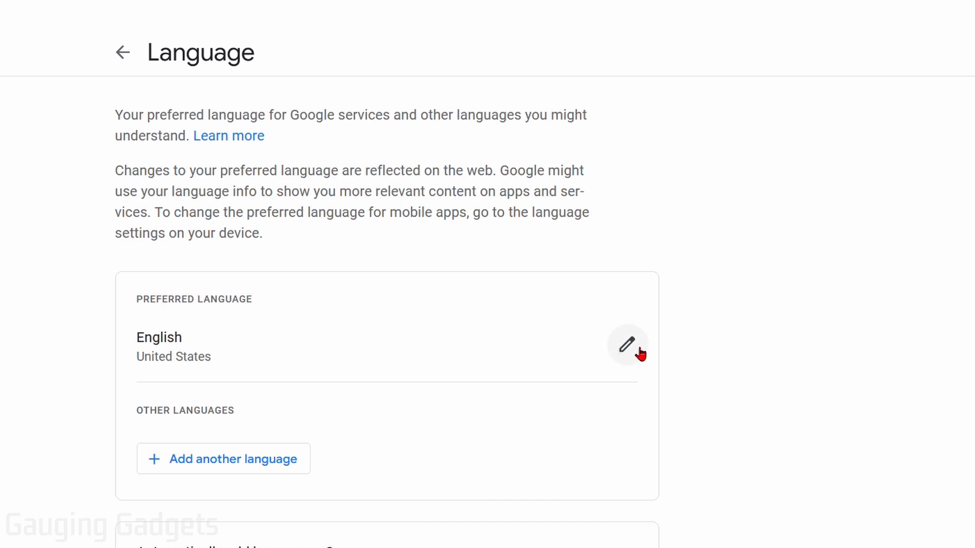
Step: Change the preferred language to English with United States as region and confirm it
{"action": "left_click", "coordinate": [223, 459]}
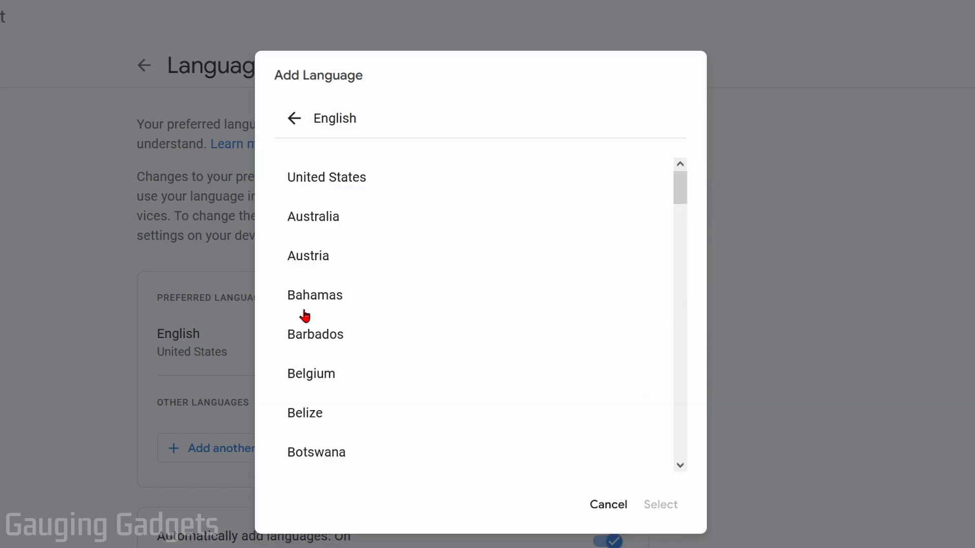
{"action": "mouse_move", "coordinate": [405, 221]}
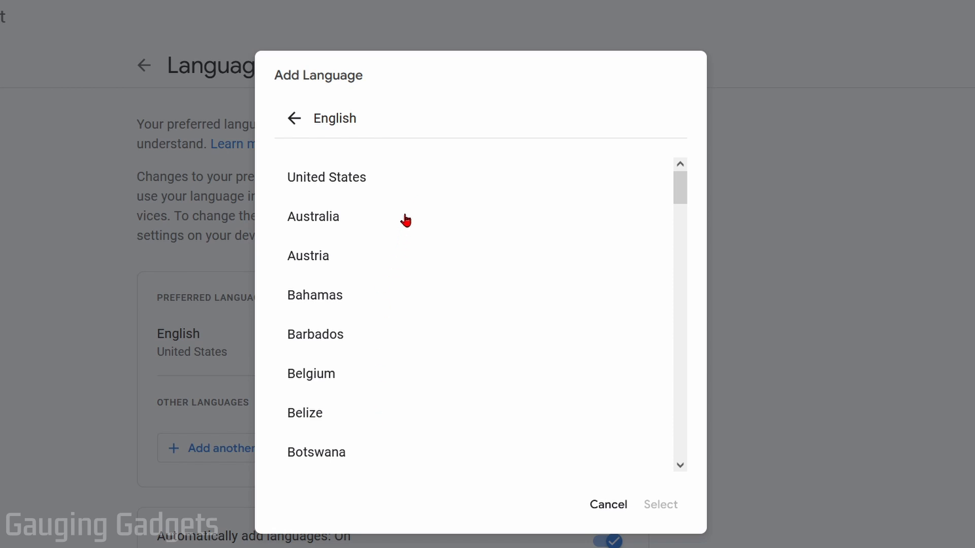
{"action": "mouse_move", "coordinate": [427, 209]}
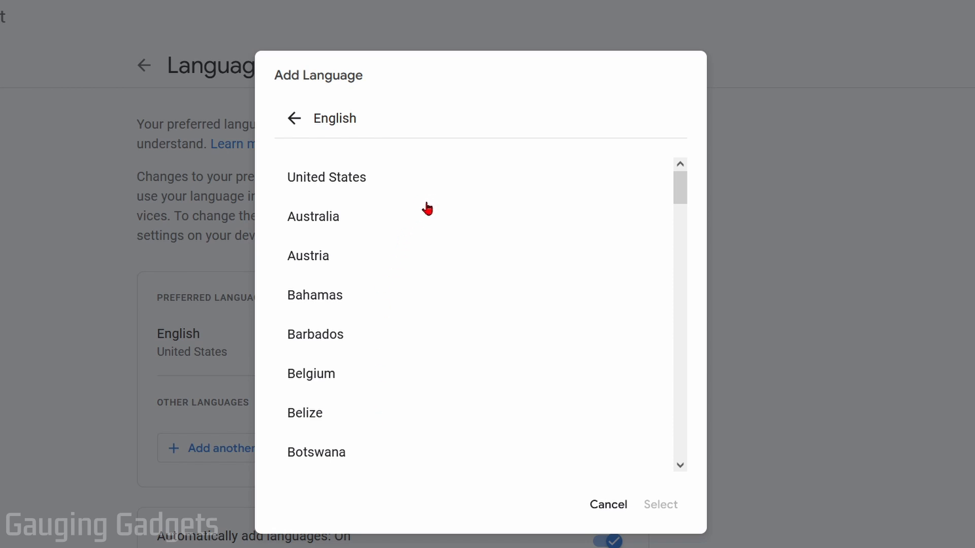
{"action": "mouse_move", "coordinate": [339, 193]}
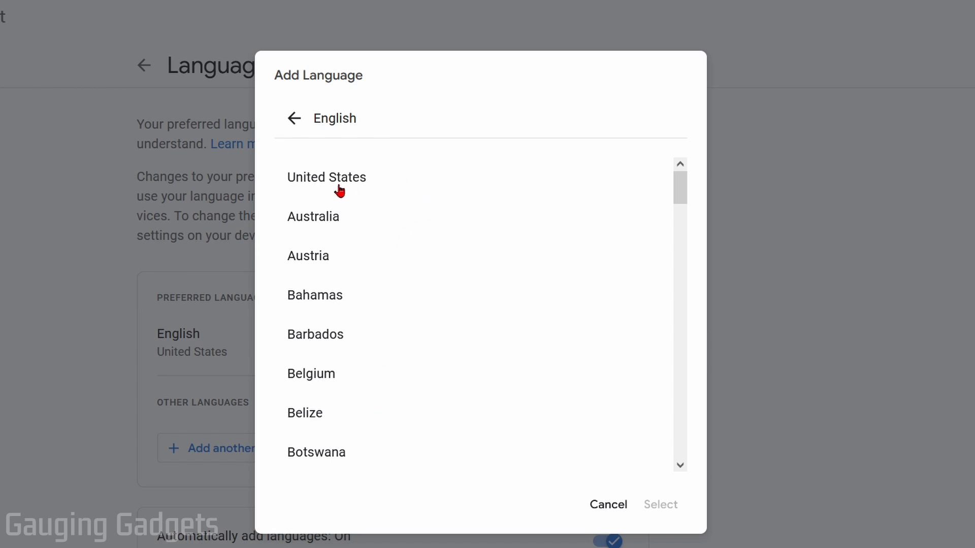
{"action": "left_click", "coordinate": [326, 177]}
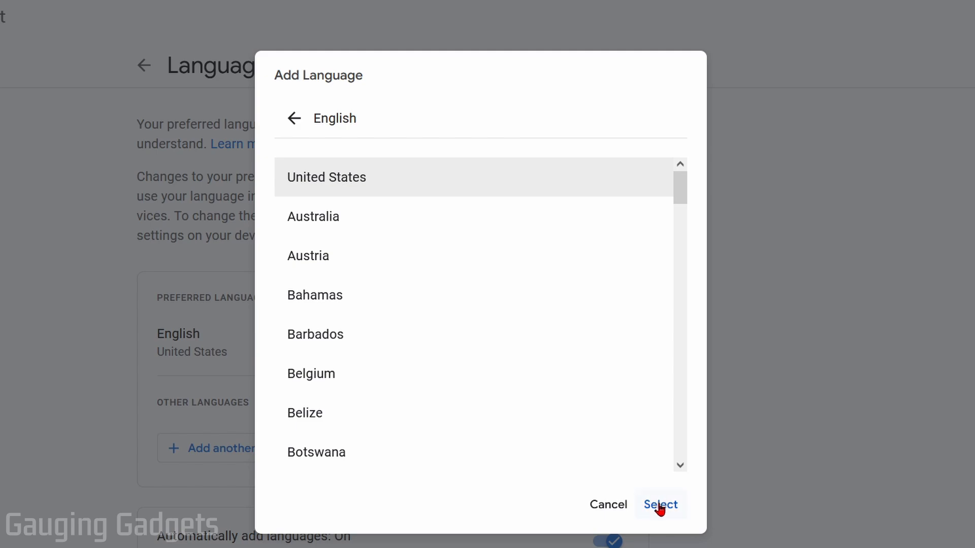
{"action": "left_click", "coordinate": [659, 504]}
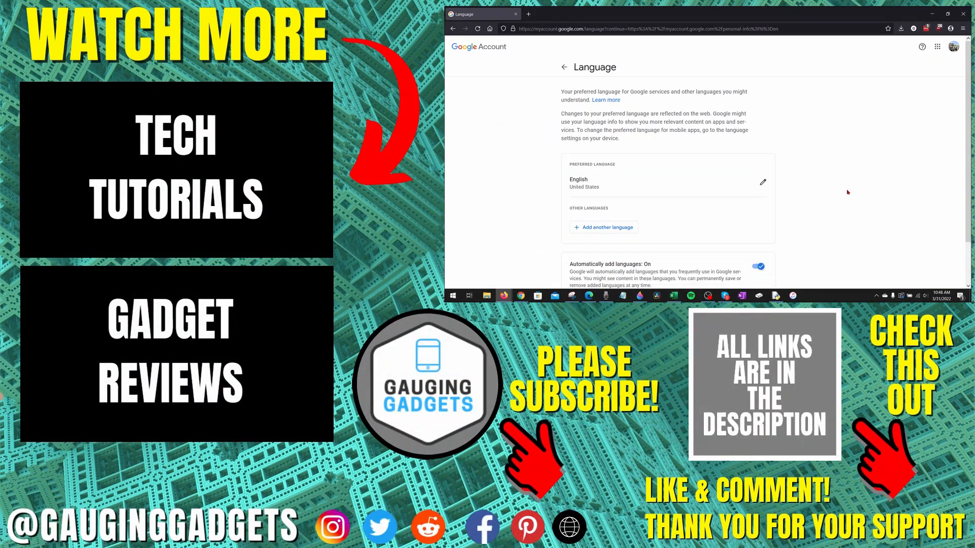
{"action": "mouse_move", "coordinate": [854, 192]}
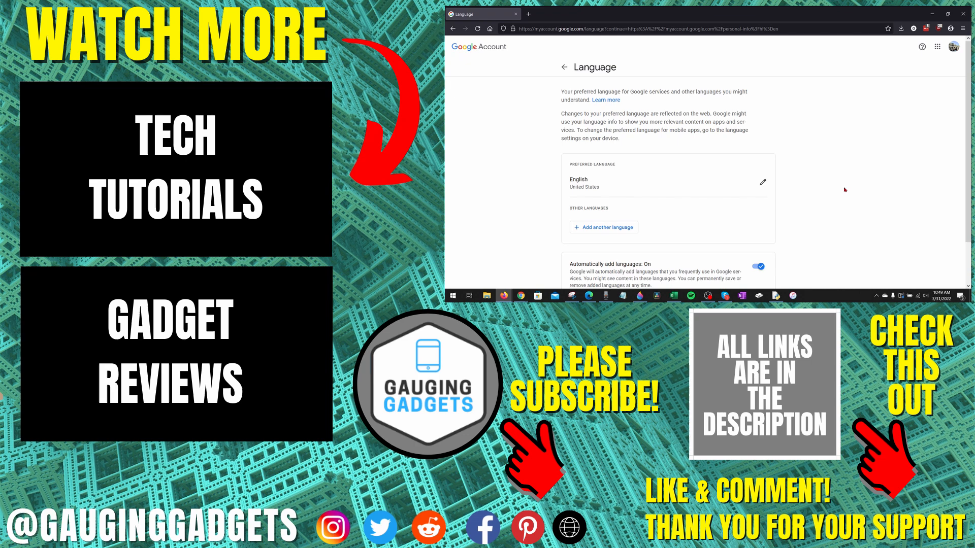
{"action": "mouse_move", "coordinate": [840, 184]}
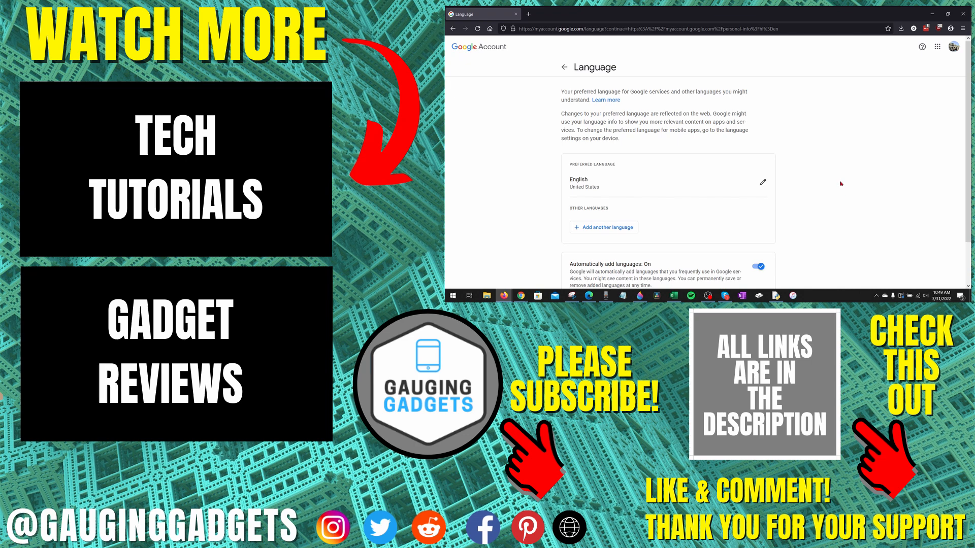
{"action": "mouse_move", "coordinate": [838, 179]}
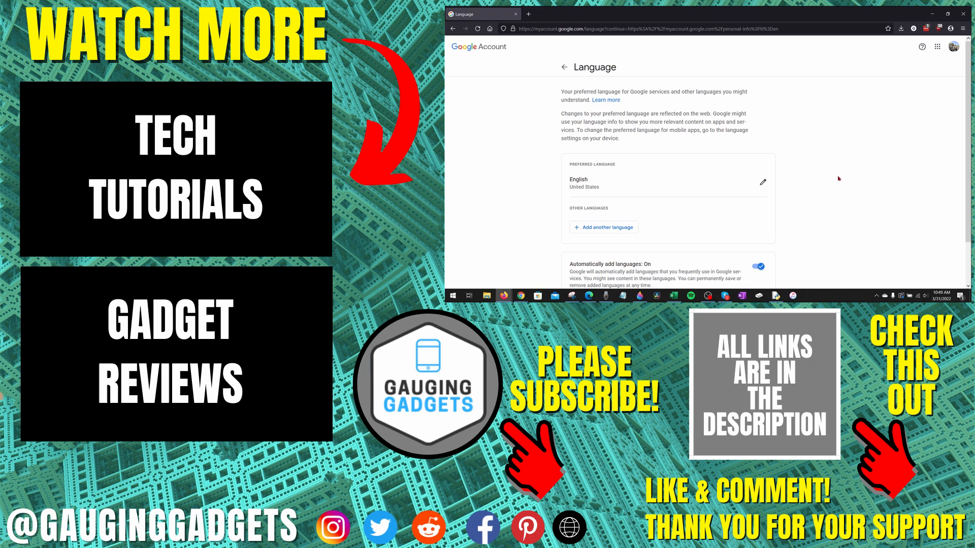
{"action": "mouse_move", "coordinate": [843, 173]}
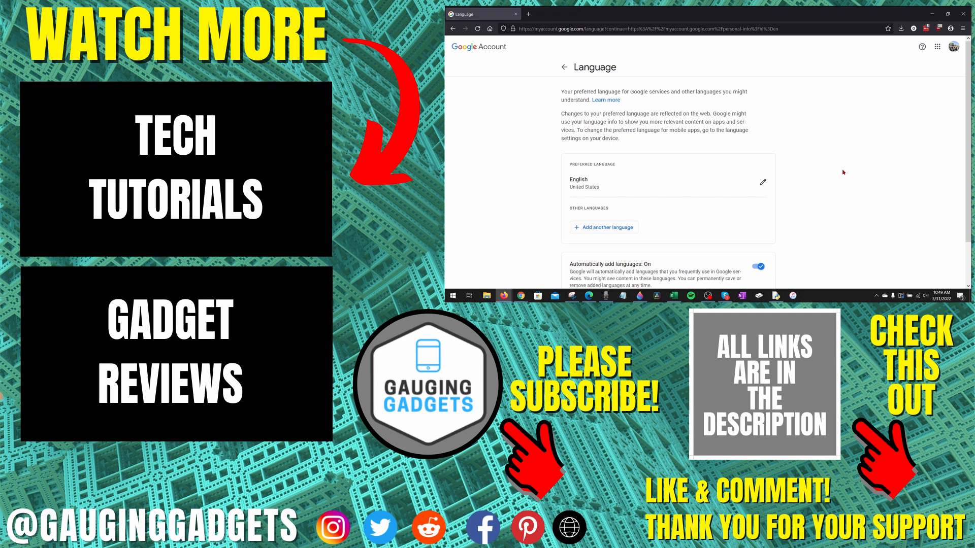
{"action": "mouse_move", "coordinate": [852, 173]}
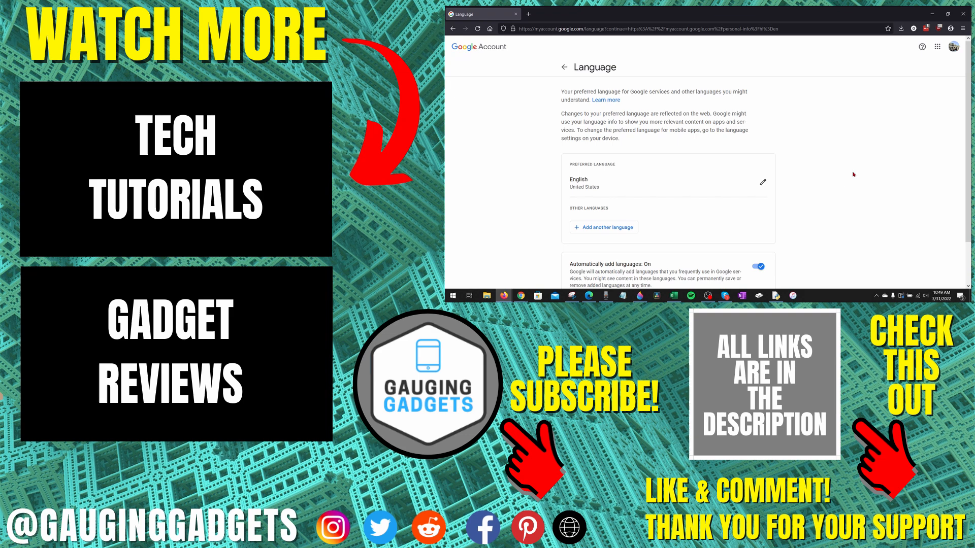
{"action": "mouse_move", "coordinate": [852, 173]}
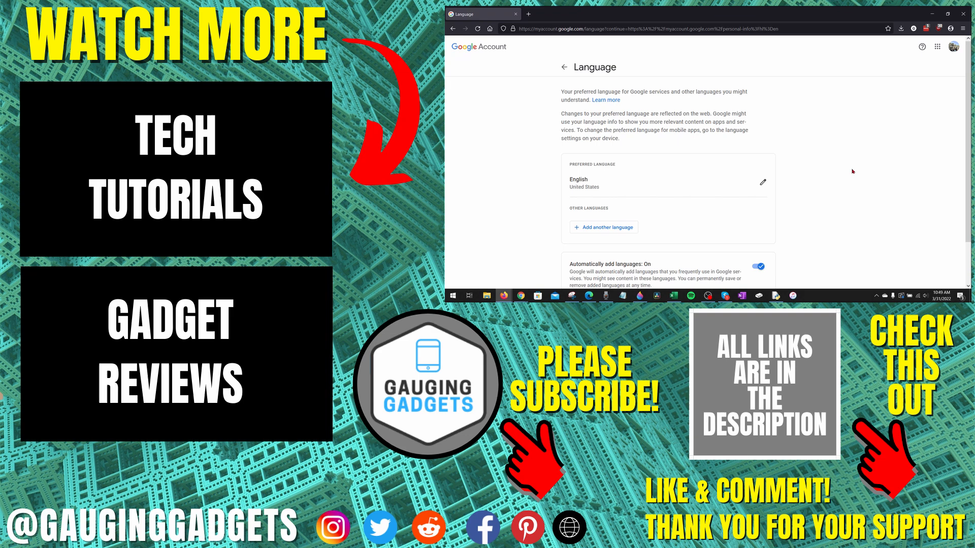
{"action": "mouse_move", "coordinate": [846, 168]}
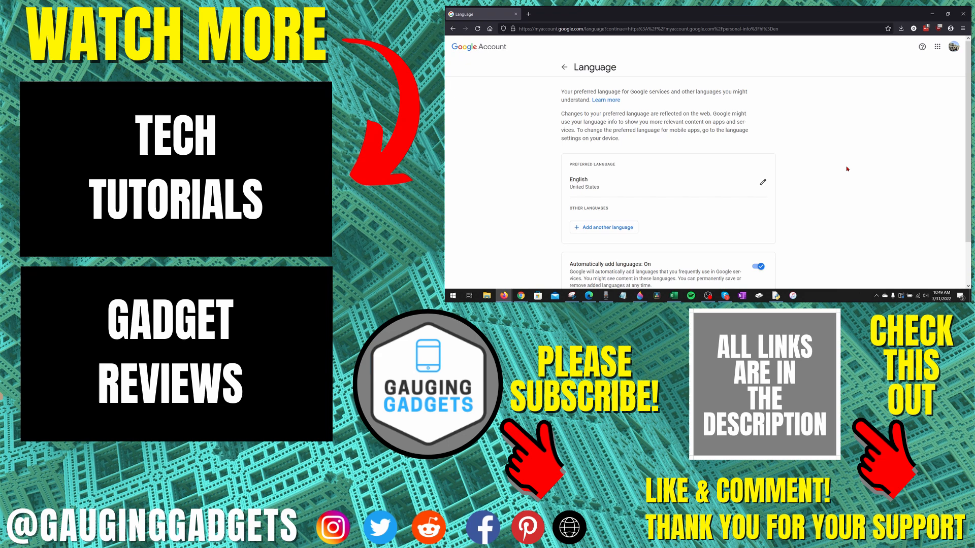